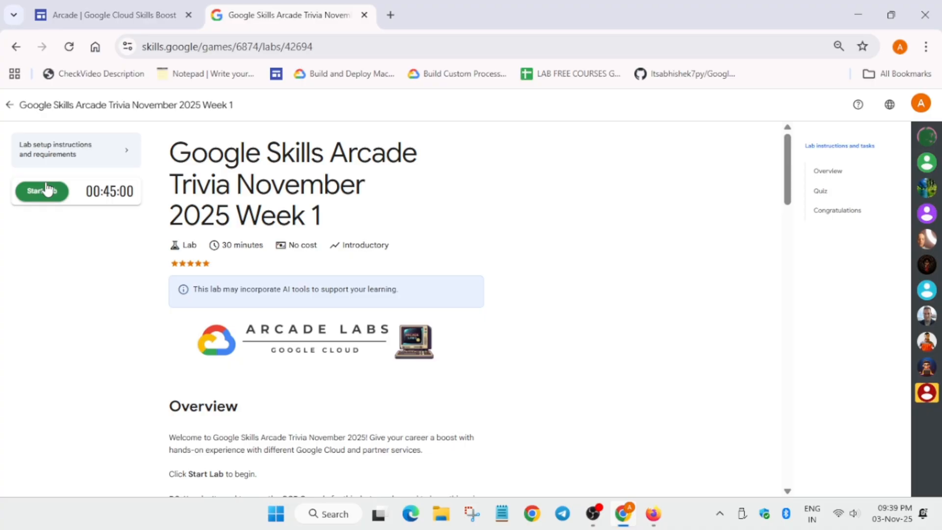
Step: Start the Arcade Trivia November 2025 Week 1 lab and wait for it to load
left_click(41, 191)
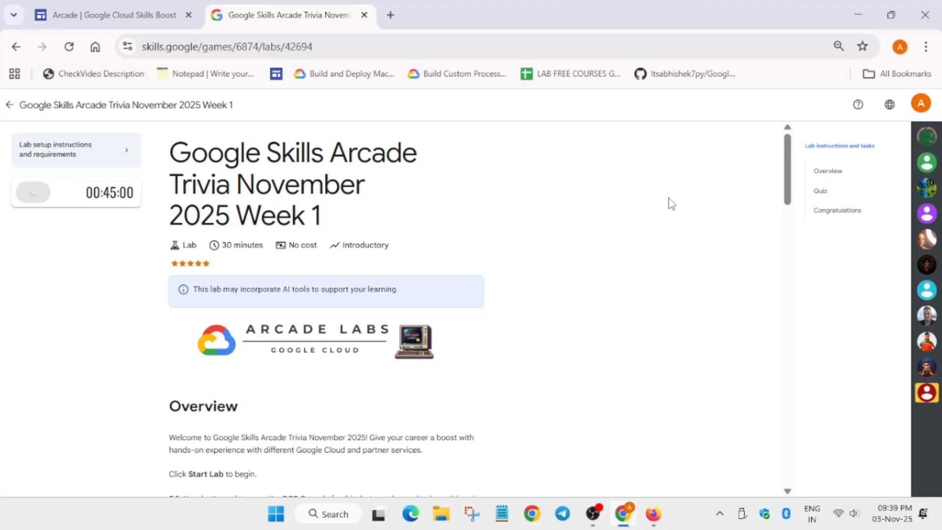
left_click(819, 191)
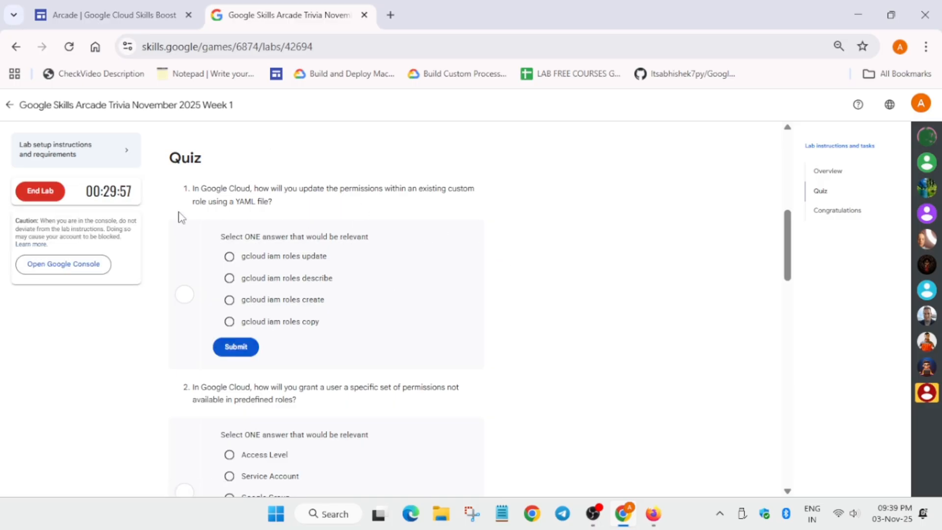
mouse_move(389, 301)
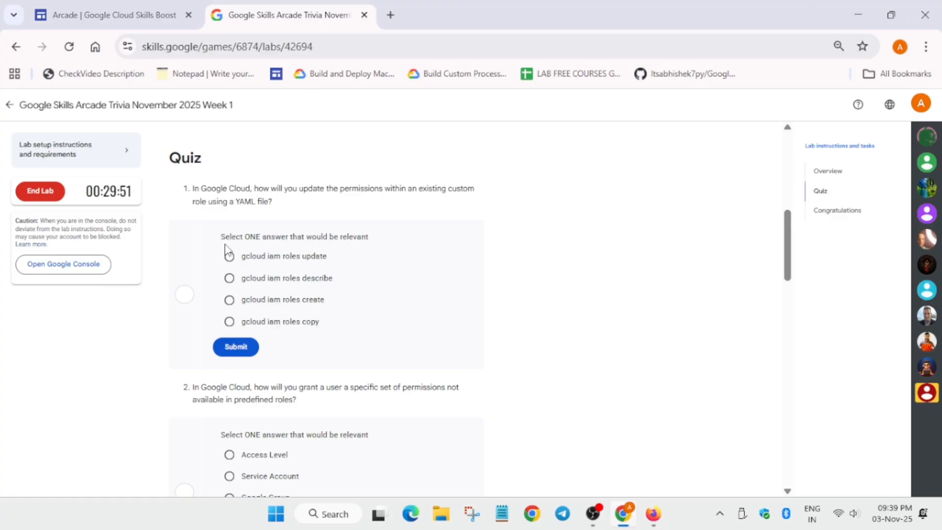
Step: Answer question 1 with 'gcloud iam roles update' and submit it
left_click(230, 255)
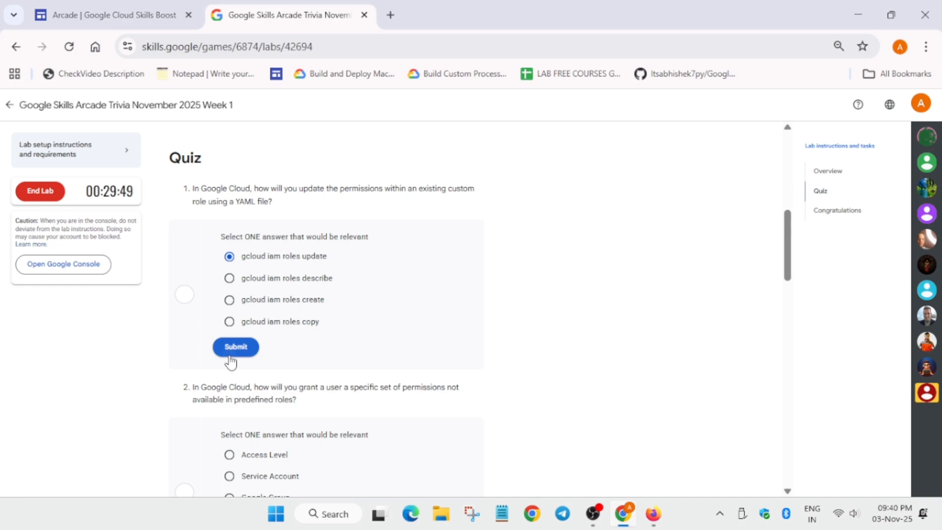
left_click(235, 347)
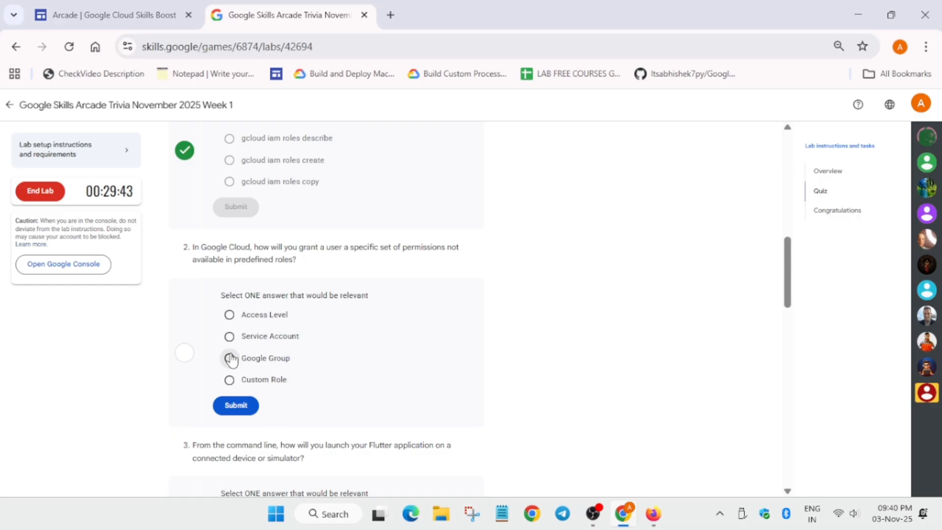
Step: Try Google Group, Access Level and Service Account on question 2, then submit Custom Role
left_click(229, 359)
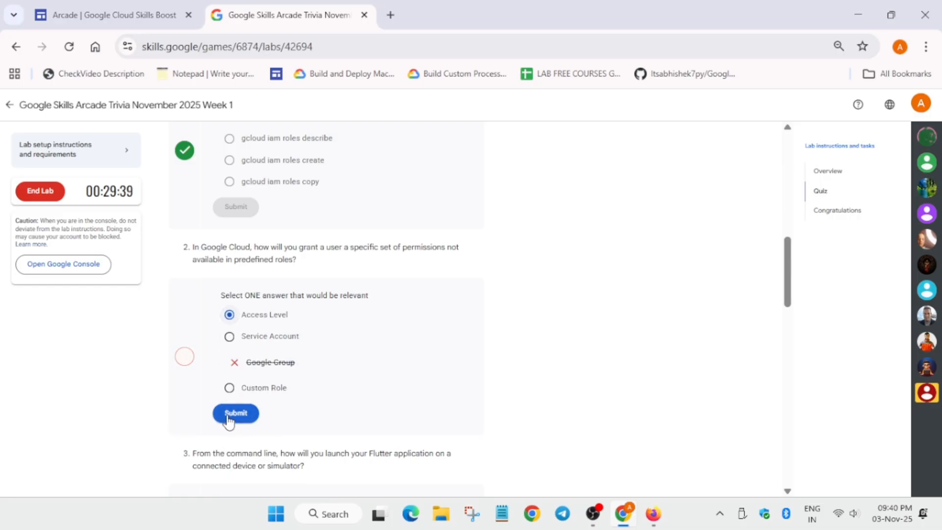
left_click(236, 413)
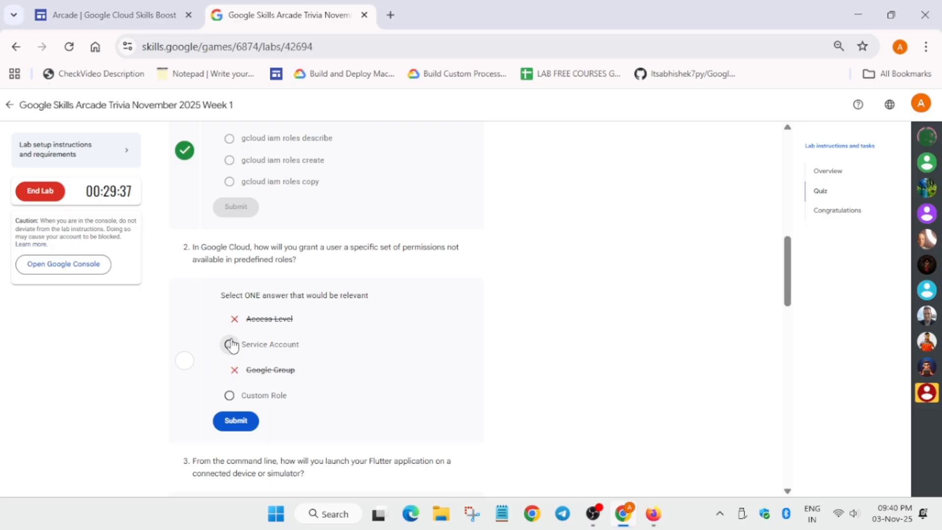
left_click(230, 344)
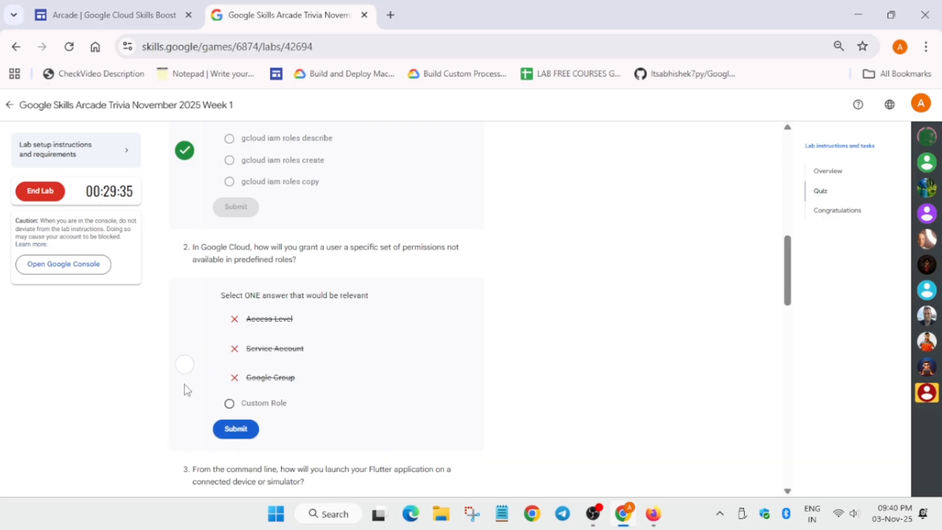
left_click(229, 403)
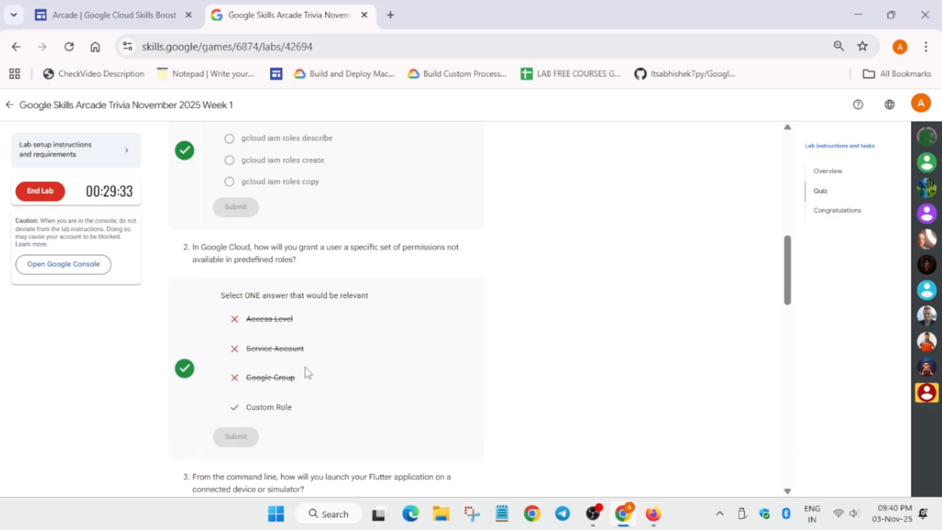
scroll("down", 3)
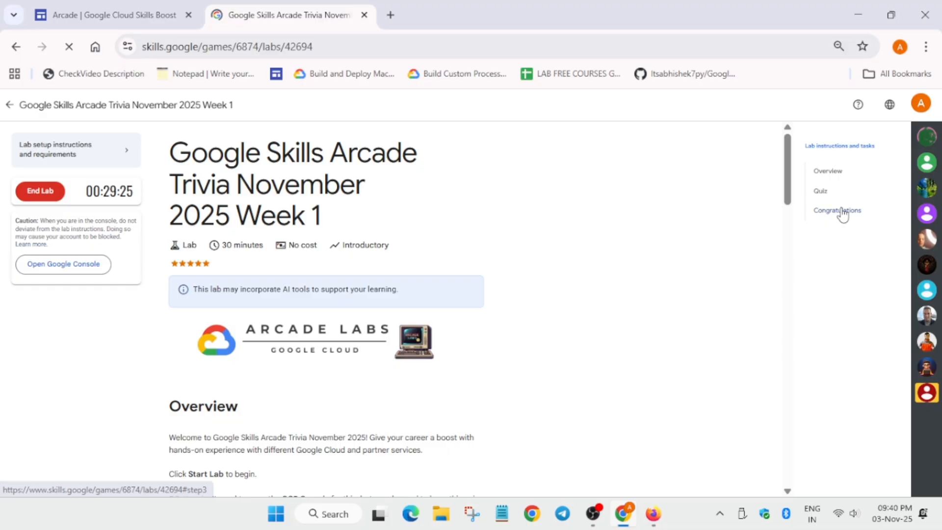
Step: Scroll down to question 3 and its 'flutter run' answer
scroll("down", 3)
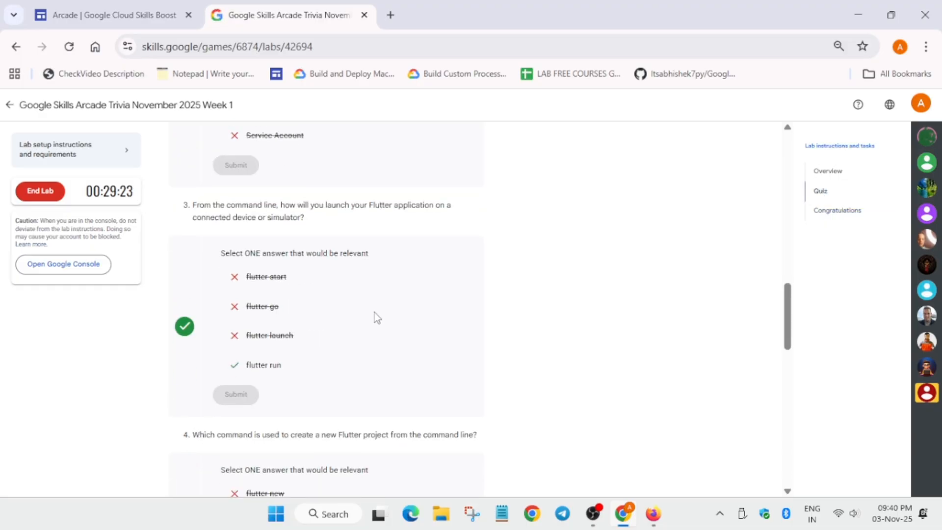